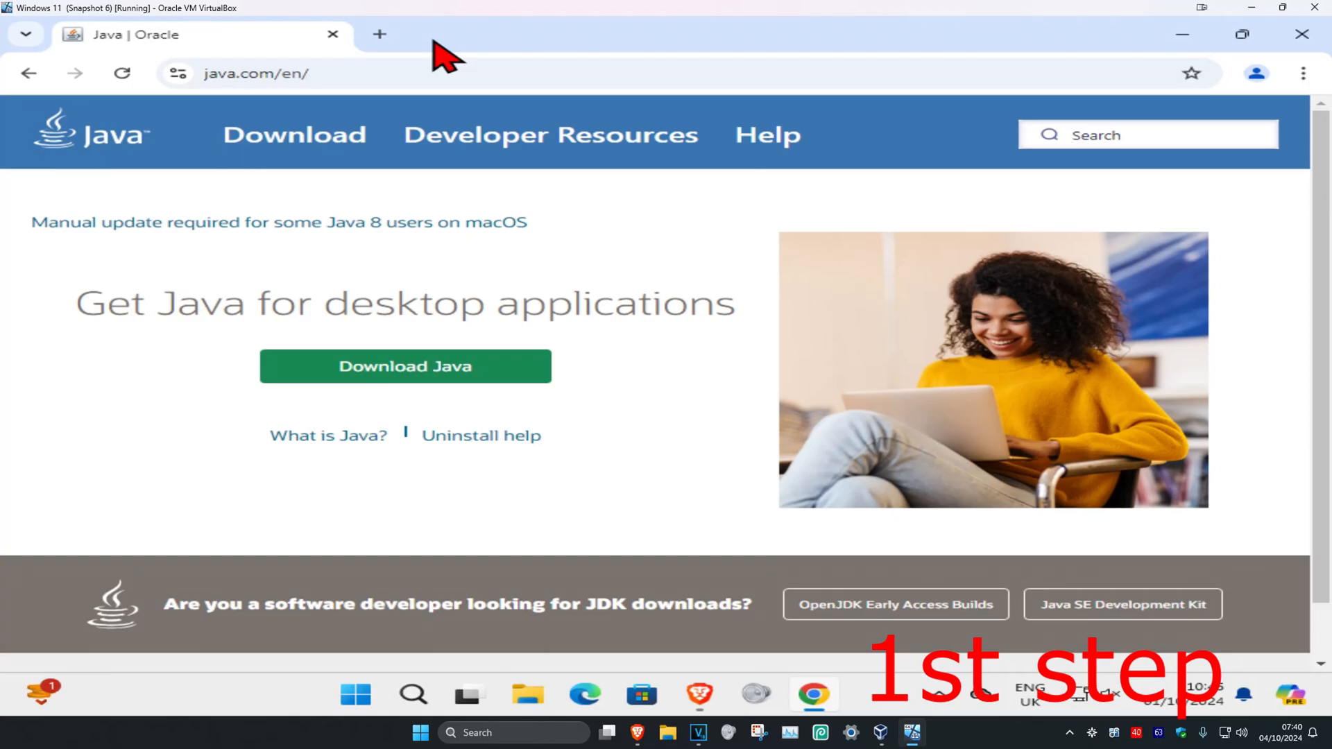
Step: Download the 64-bit Java 8 Update 421 installer from java.com and launch it
{"action": "left_click", "coordinate": [404, 366]}
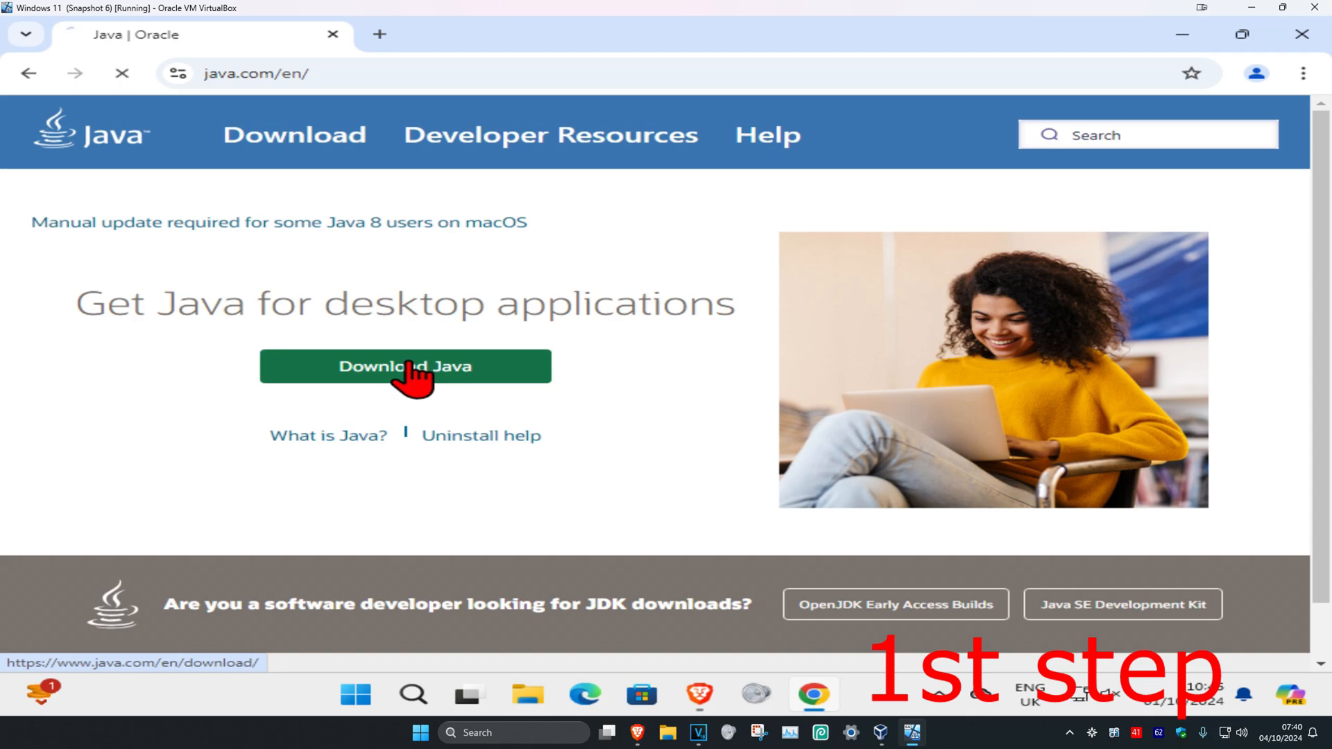
{"action": "left_click", "coordinate": [403, 366]}
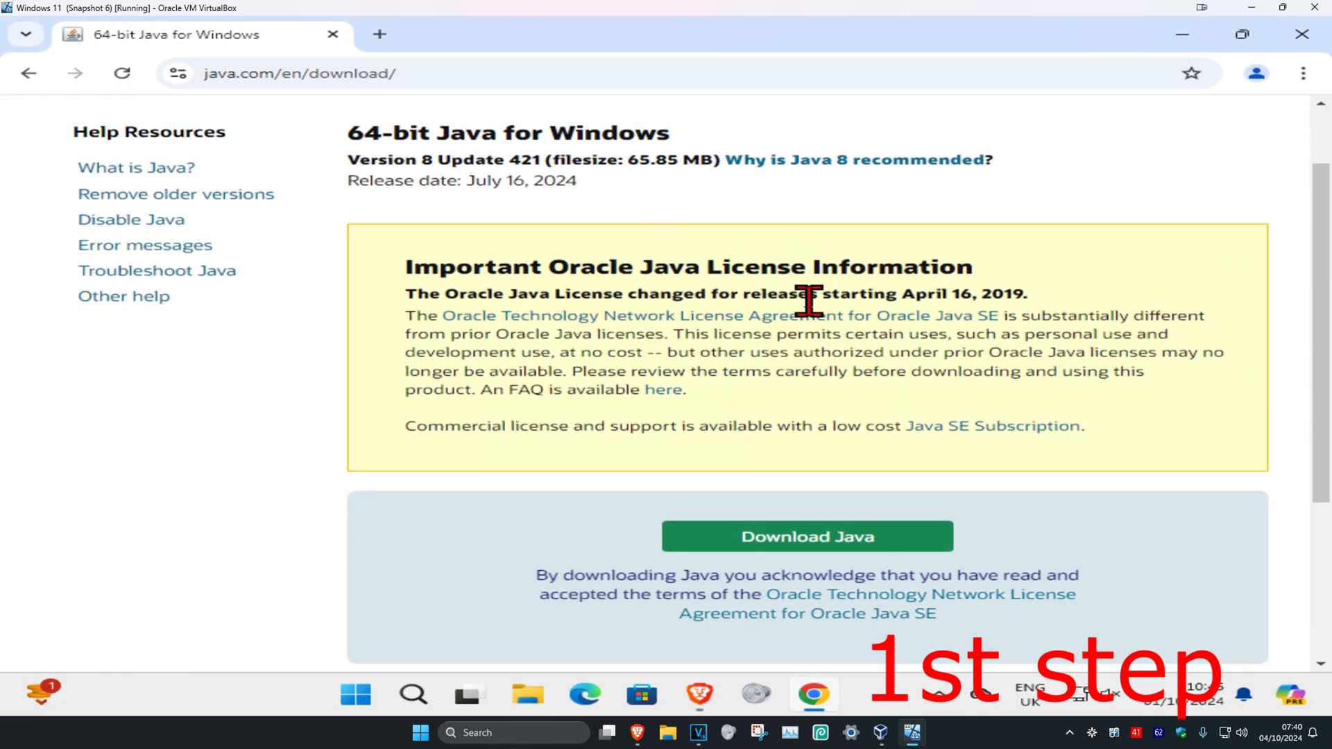
{"action": "left_click", "coordinate": [806, 535]}
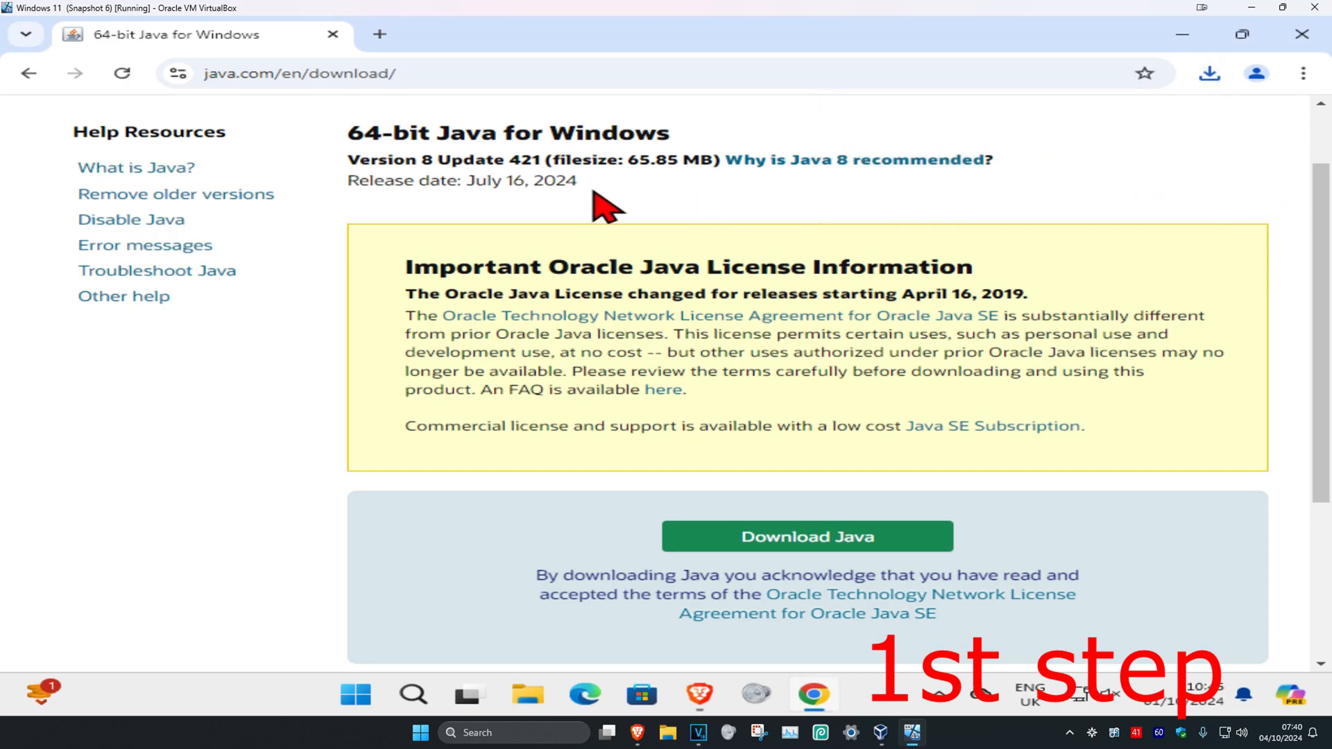
{"action": "left_click", "coordinate": [804, 536]}
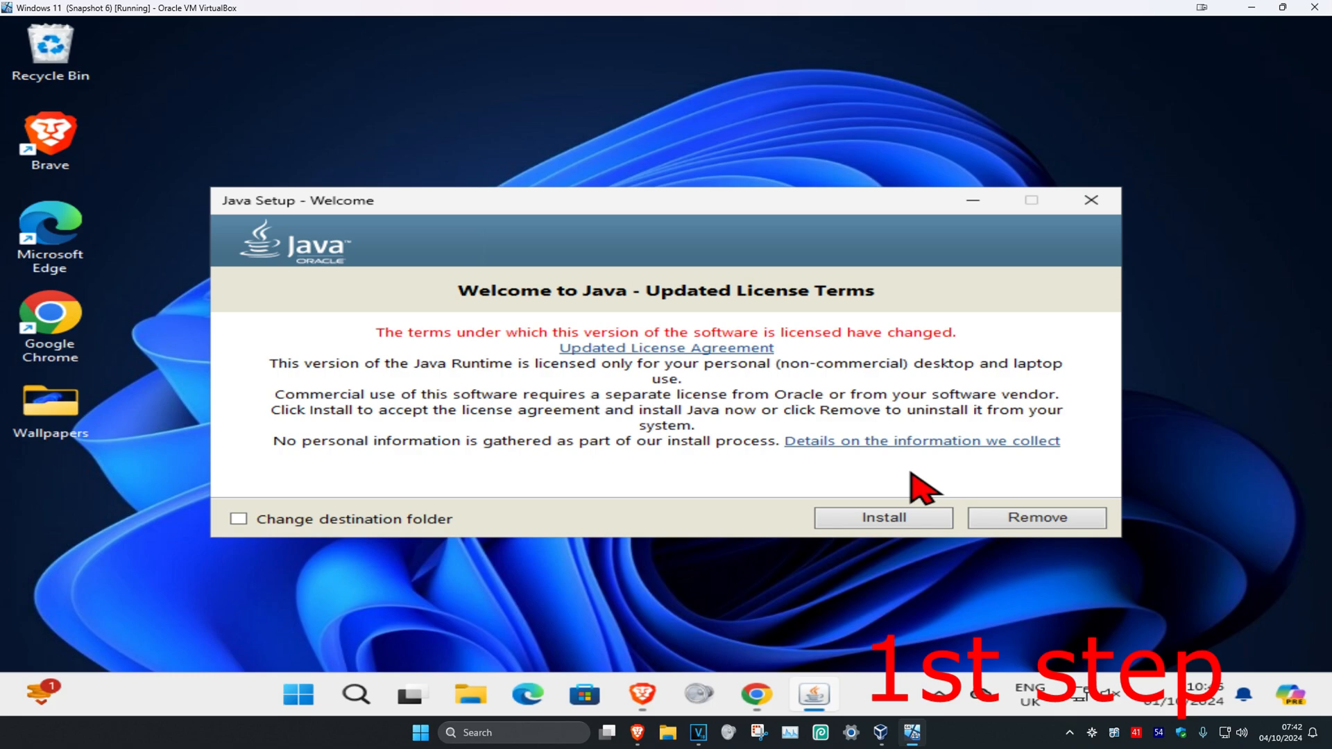
Step: Accept the license, install Java and close the finished installer
{"action": "left_click", "coordinate": [882, 517]}
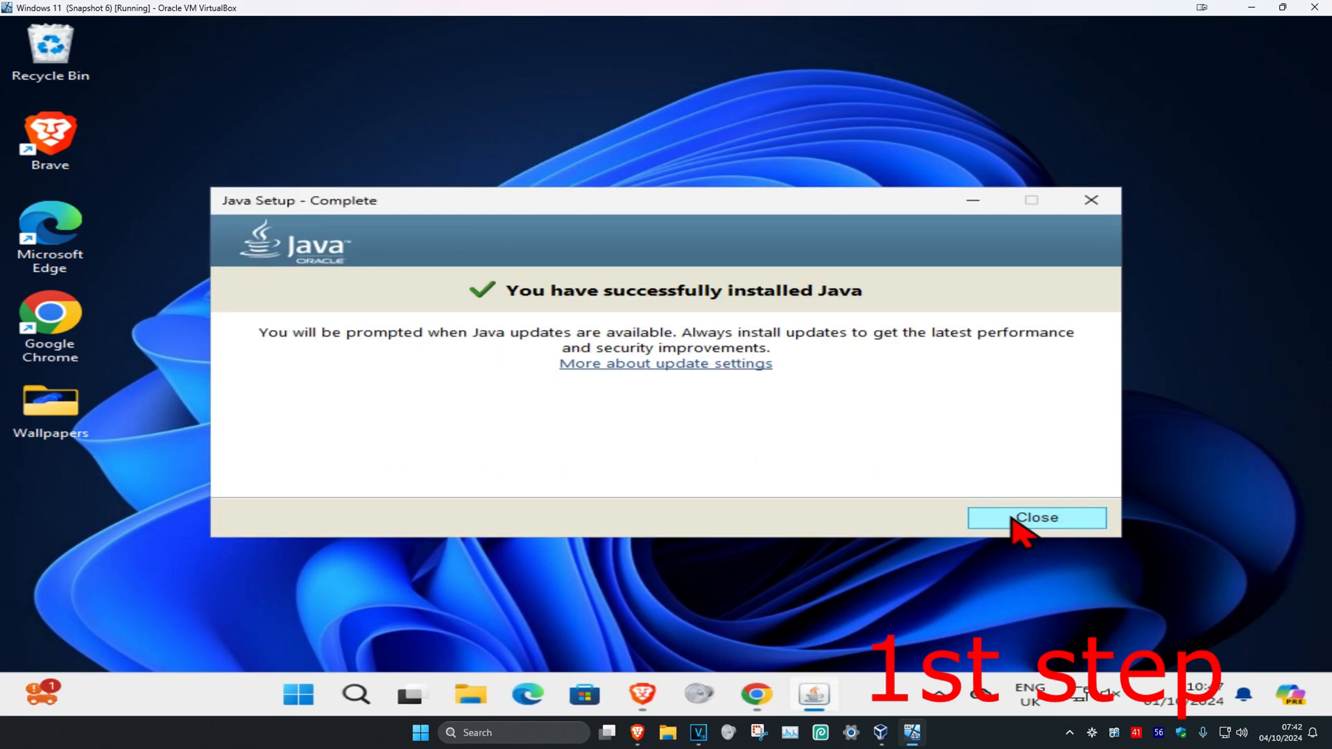
{"action": "left_click", "coordinate": [1035, 517]}
{"action": "type", "text": "view advanced"}
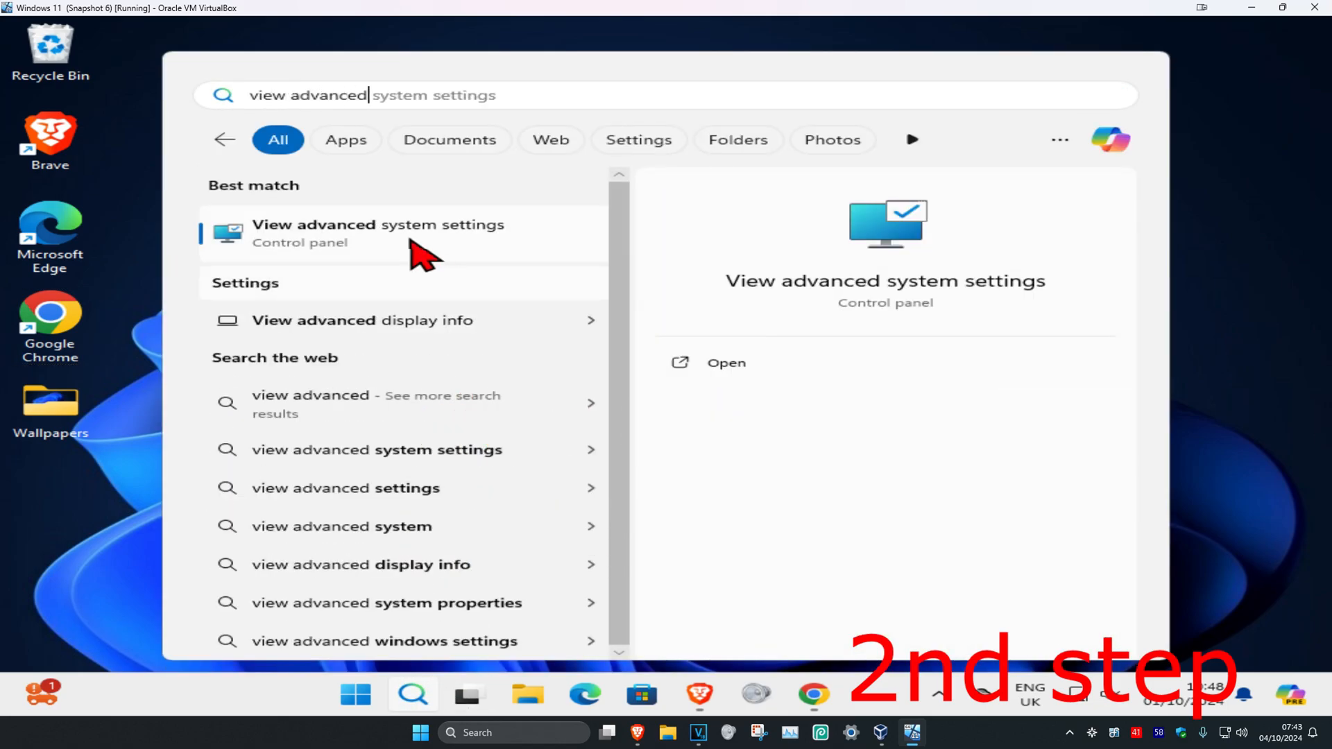
Step: Open 'view advanced system settings' from Windows Search
{"action": "left_click", "coordinate": [377, 234]}
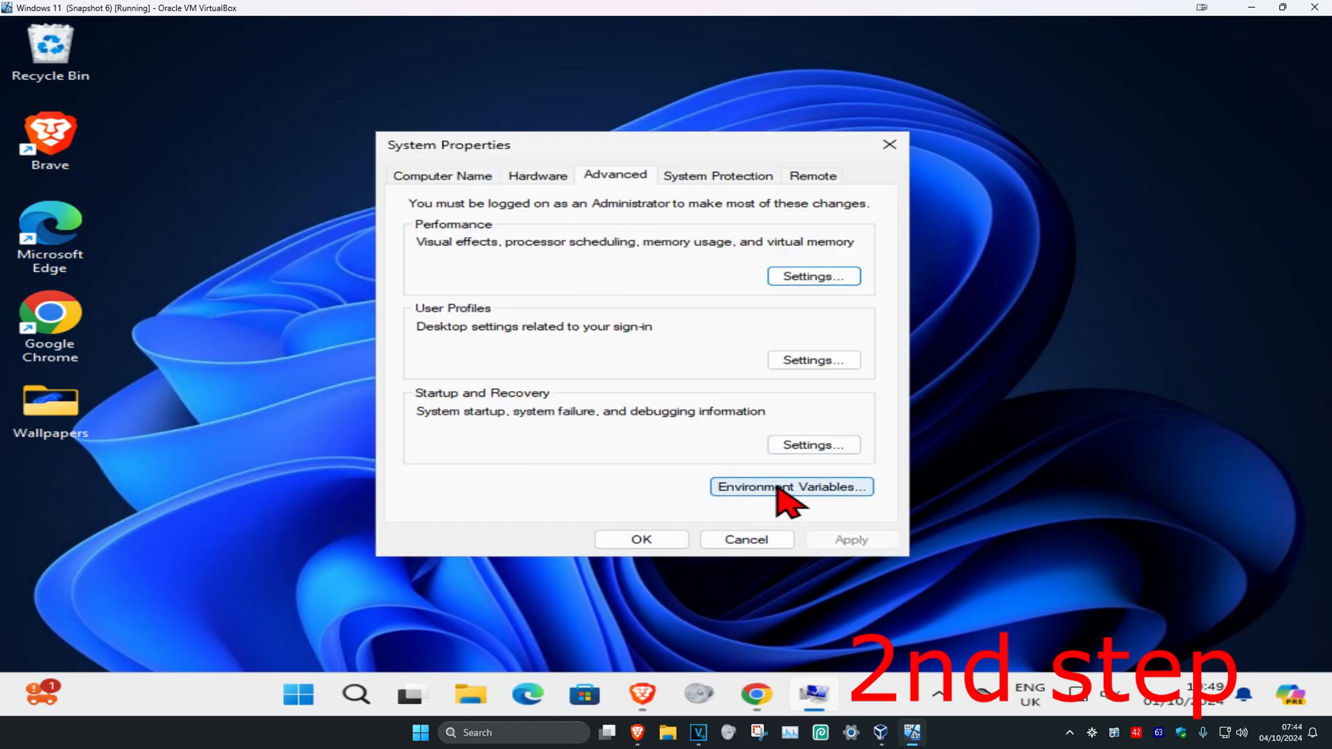
Step: Create a new user environment variable named Java and browse for a file as its value
{"action": "left_click", "coordinate": [790, 487]}
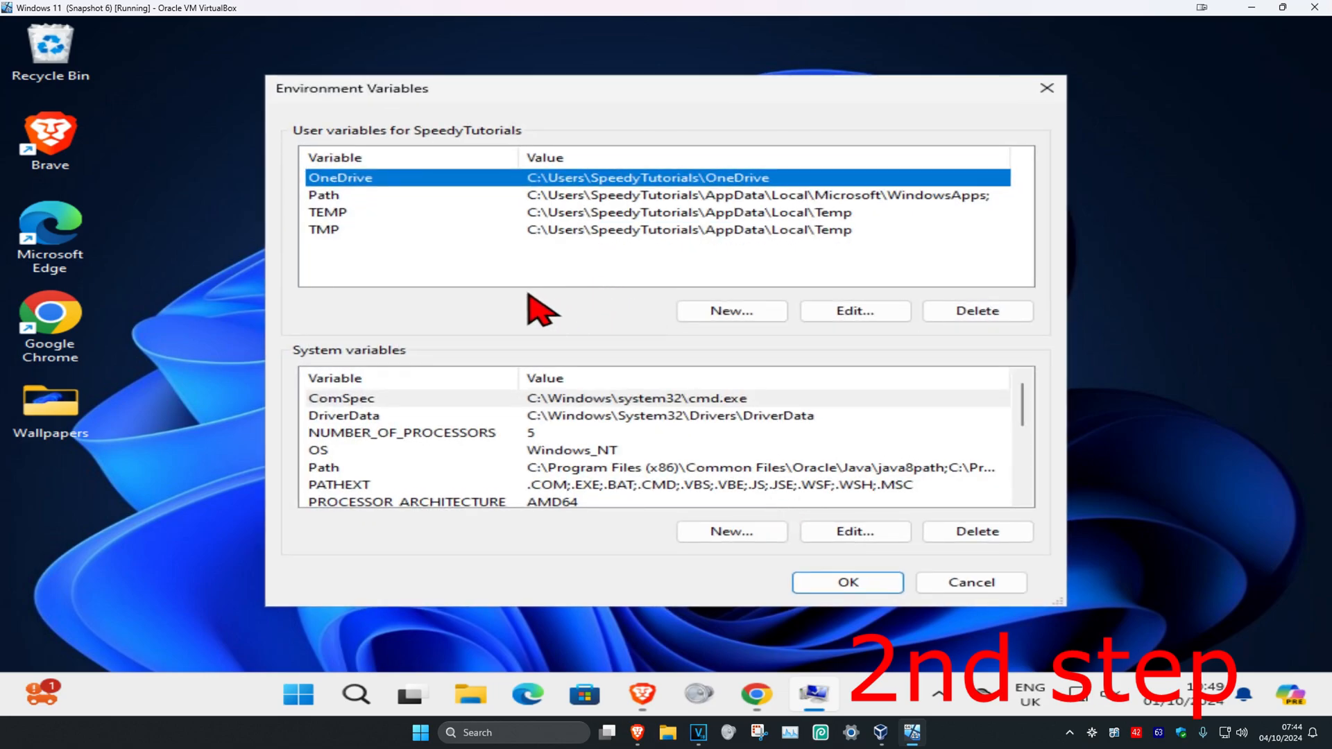
{"action": "left_click", "coordinate": [730, 310]}
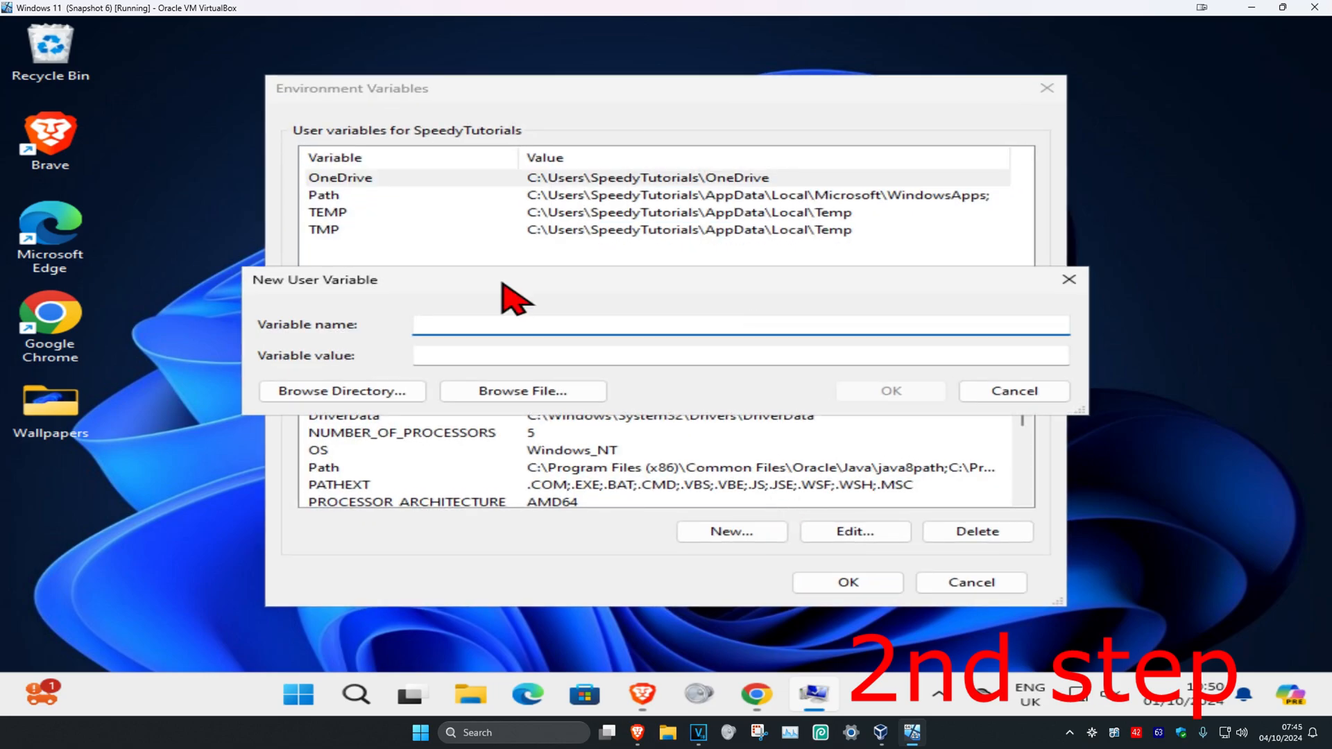
{"action": "type", "text": "J"}
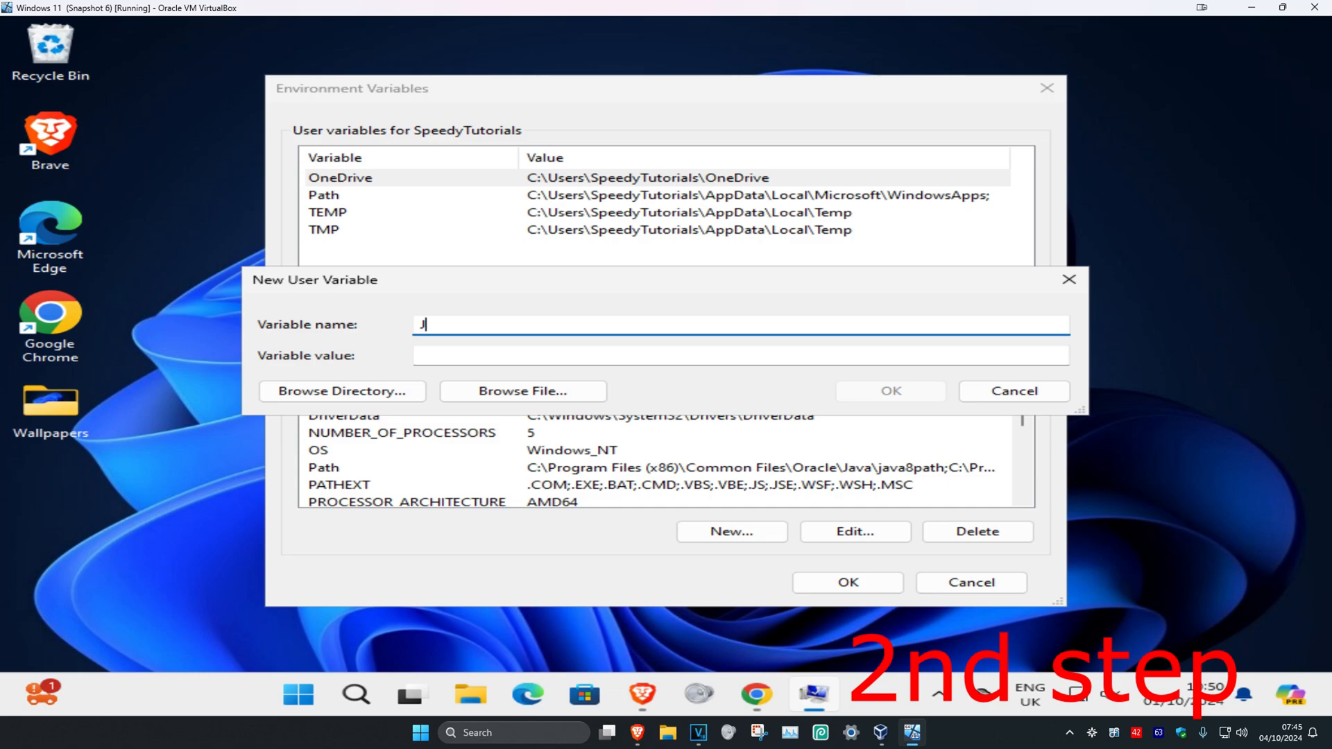
{"action": "type", "text": "ava"}
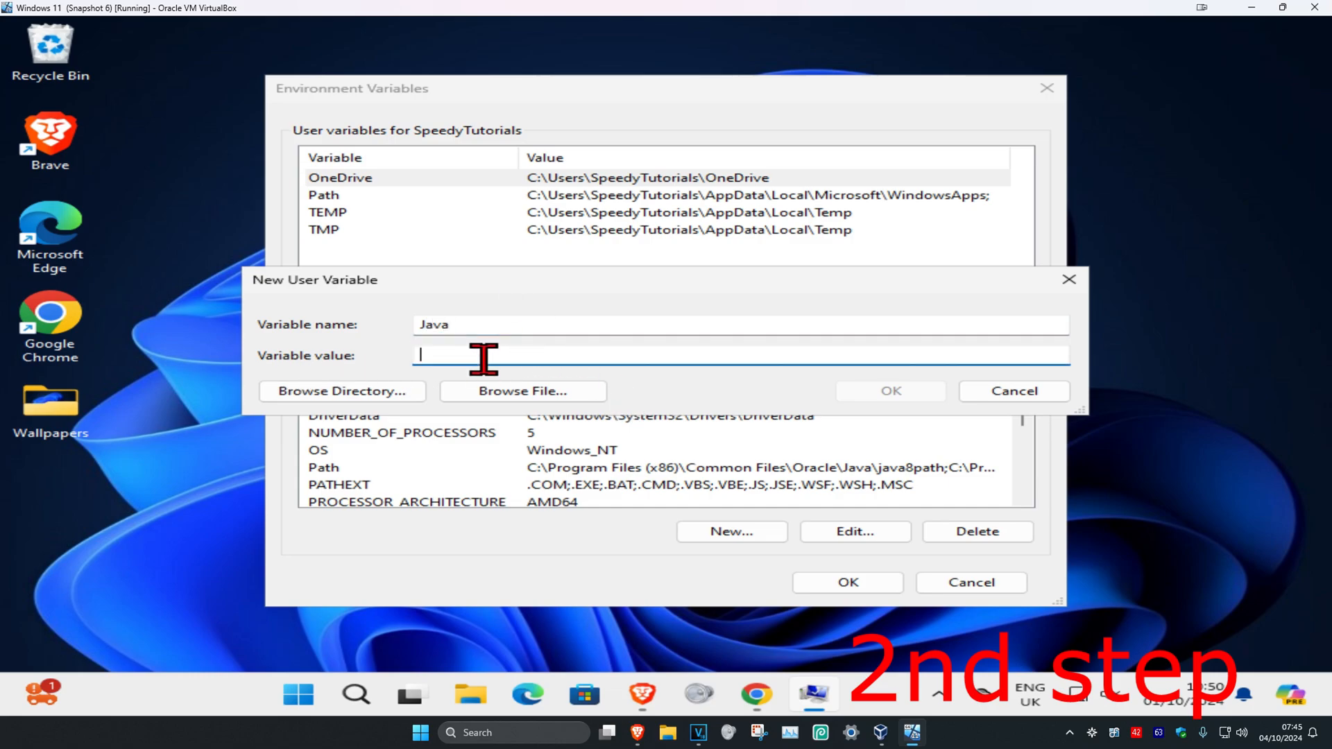
{"action": "left_click", "coordinate": [522, 391]}
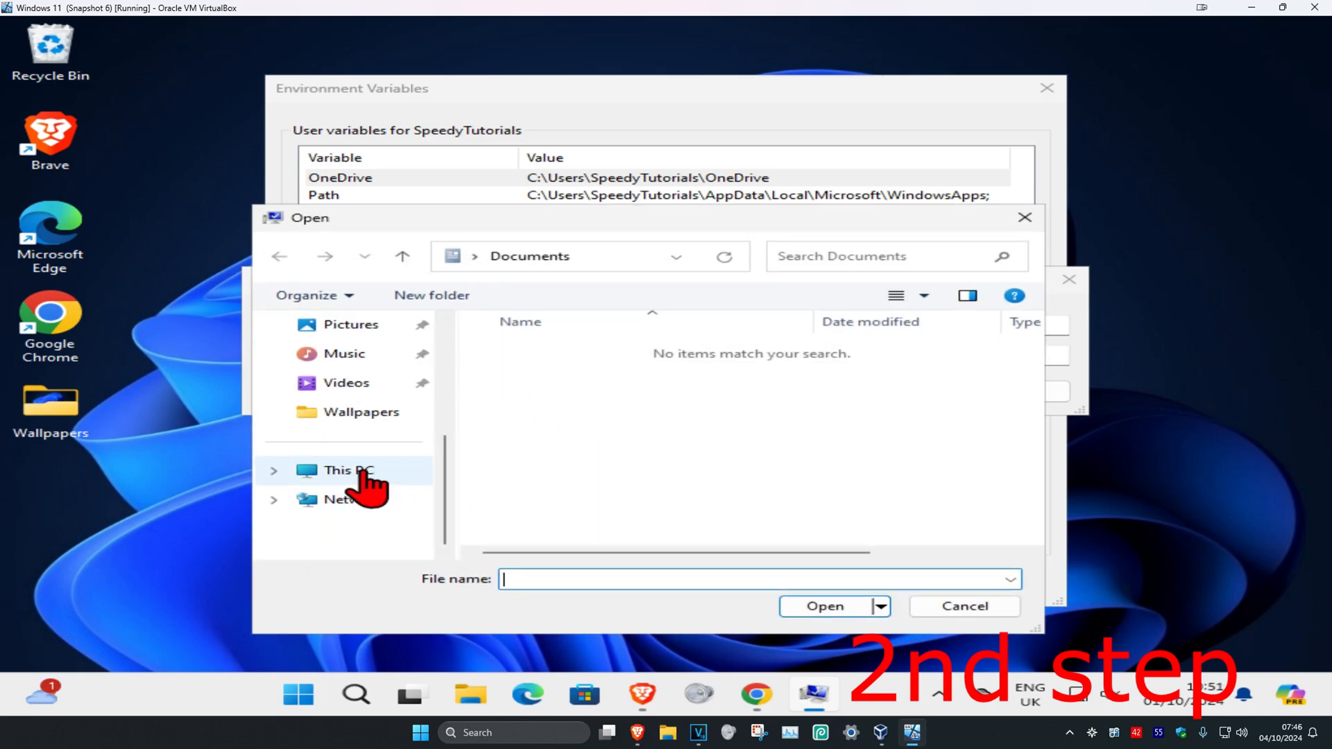
Step: Select java.exe in C:\Program Files\Java\jre1.8.0_421\bin as the variable's value
{"action": "left_click", "coordinate": [347, 470]}
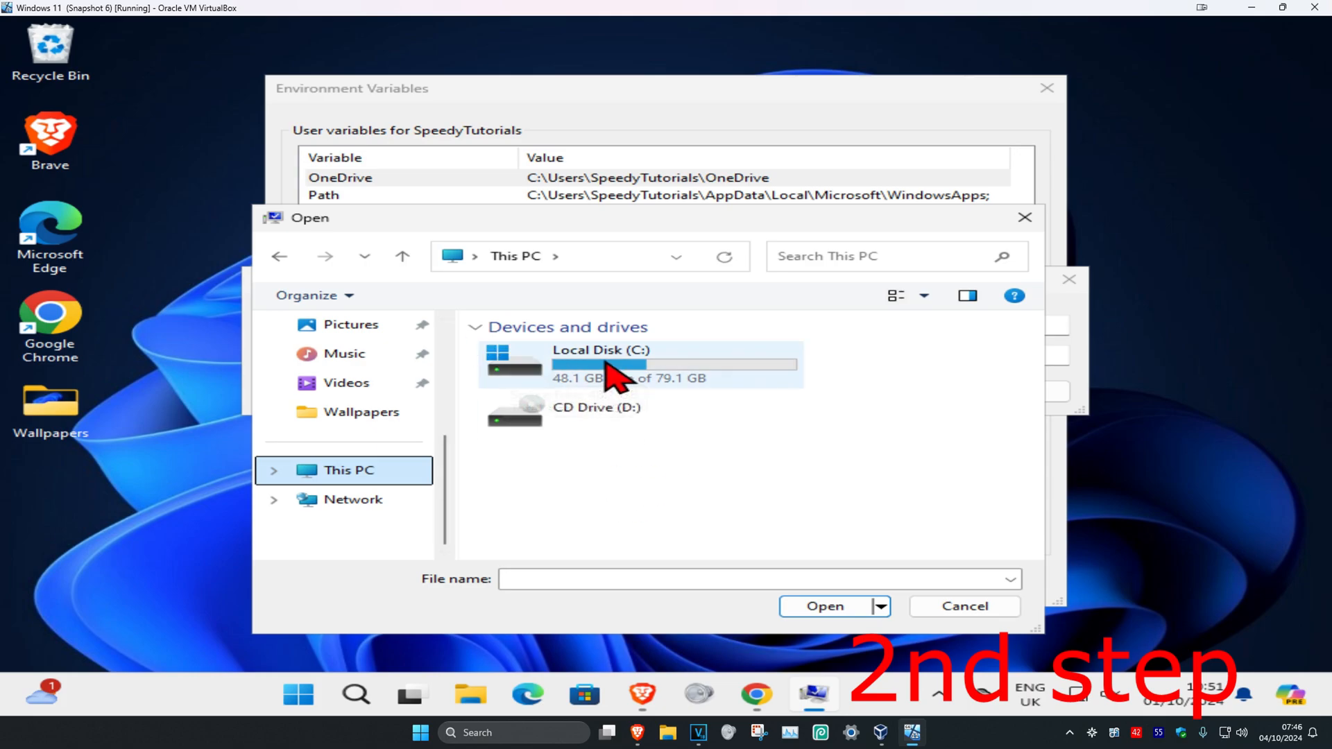
{"action": "double_click", "coordinate": [601, 365]}
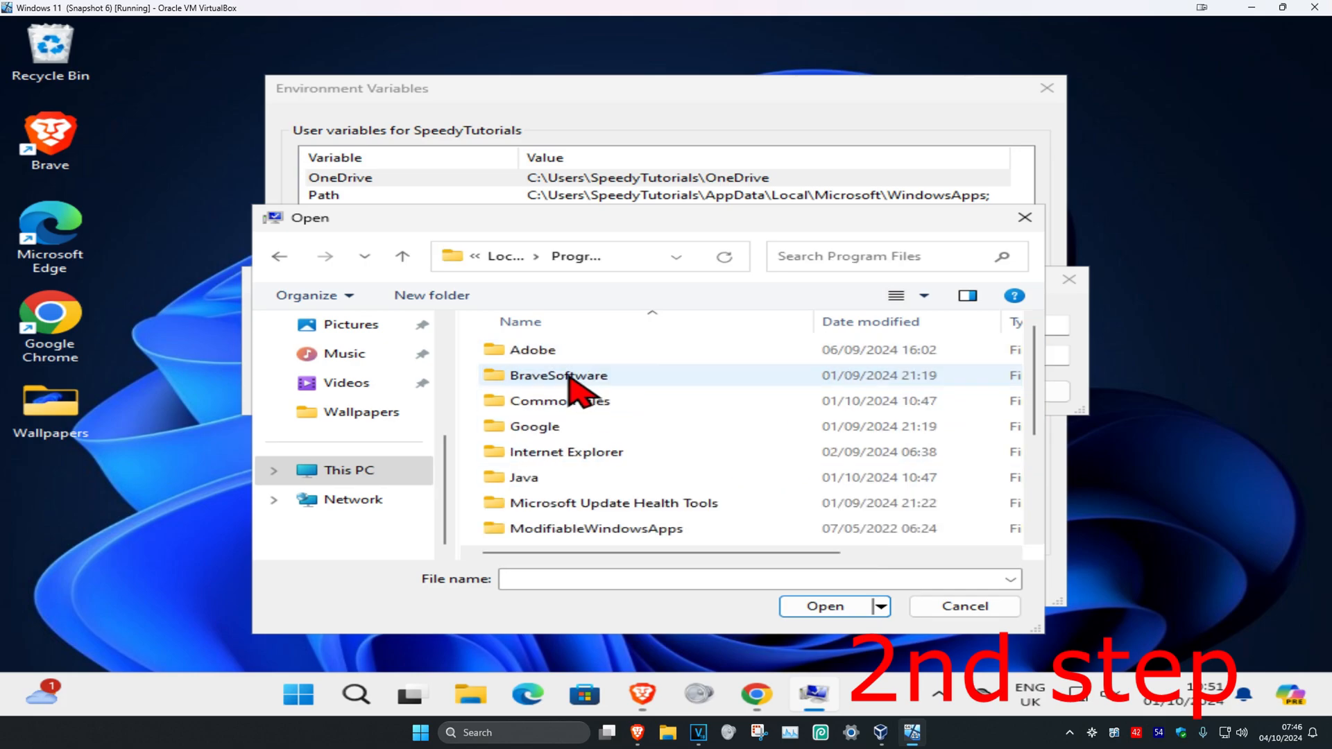
{"action": "double_click", "coordinate": [524, 476]}
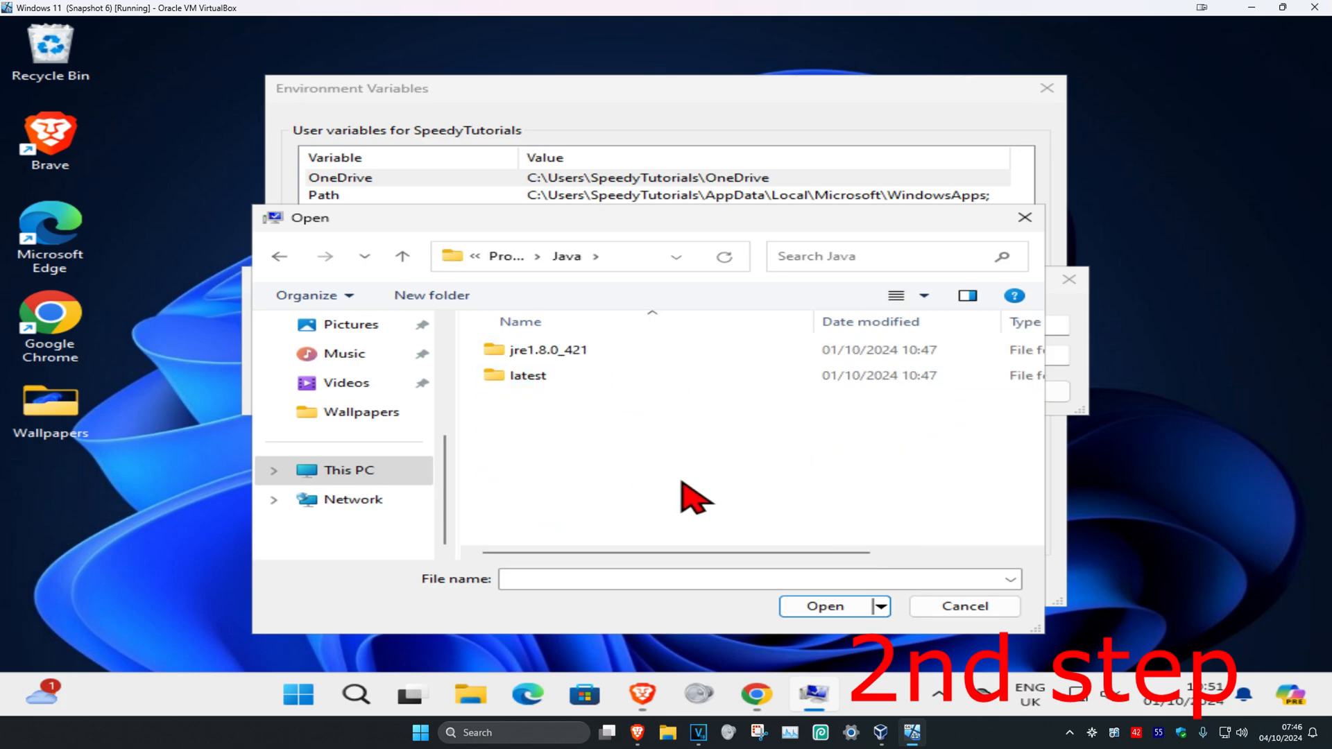
{"action": "left_click", "coordinate": [548, 350]}
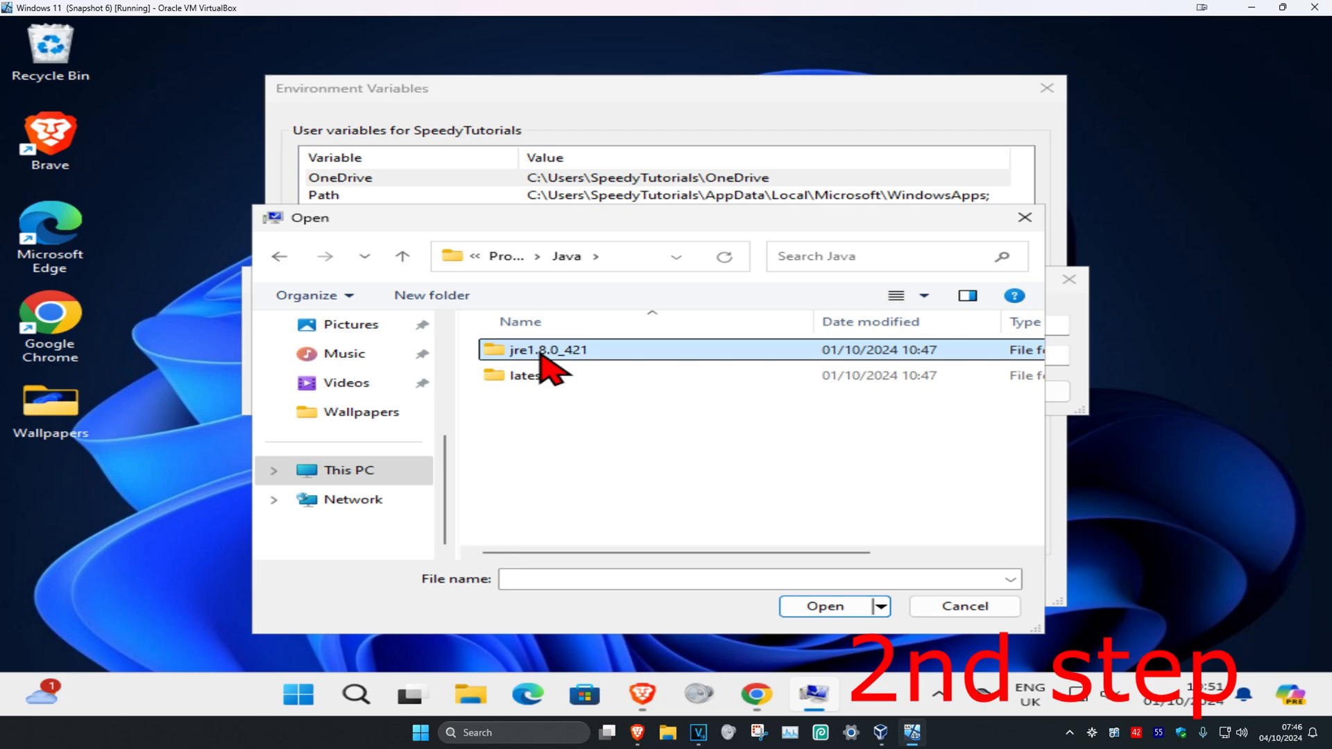
{"action": "double_click", "coordinate": [550, 349]}
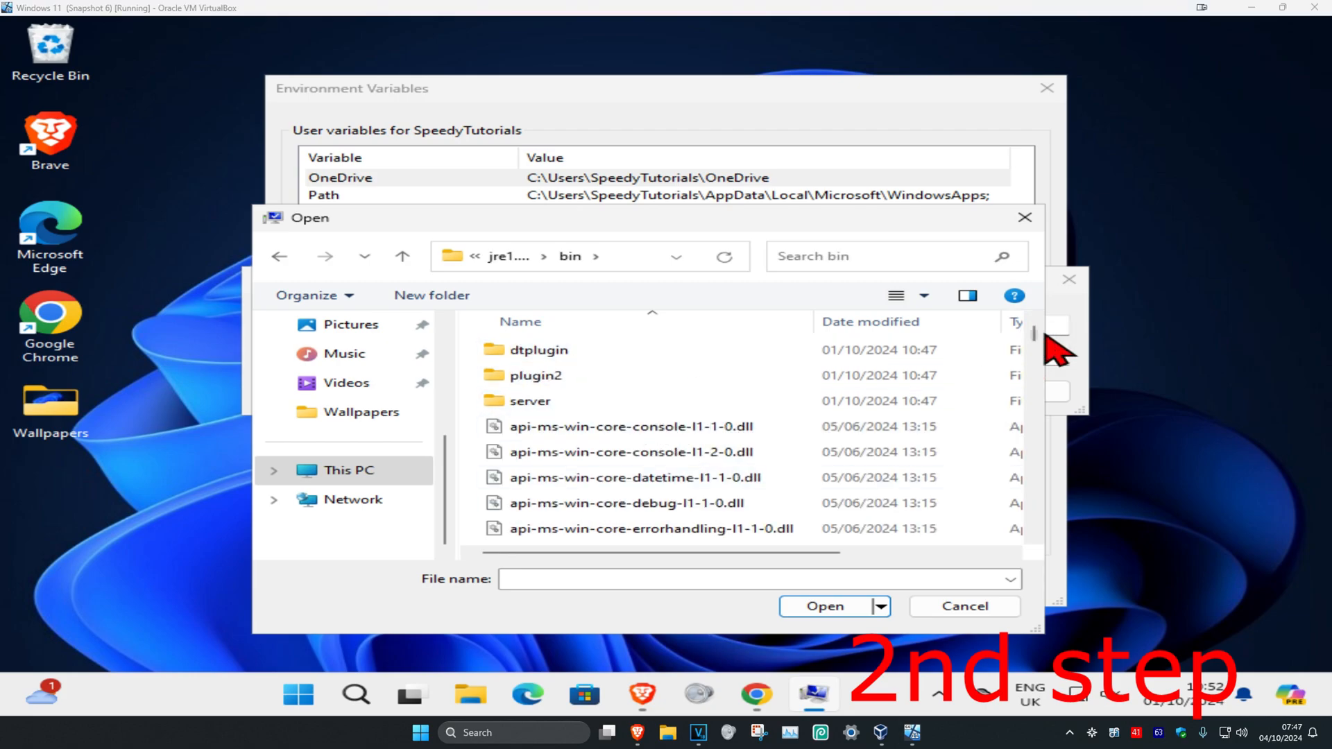
{"action": "scroll", "scroll_direction": "down", "scroll_amount": 3}
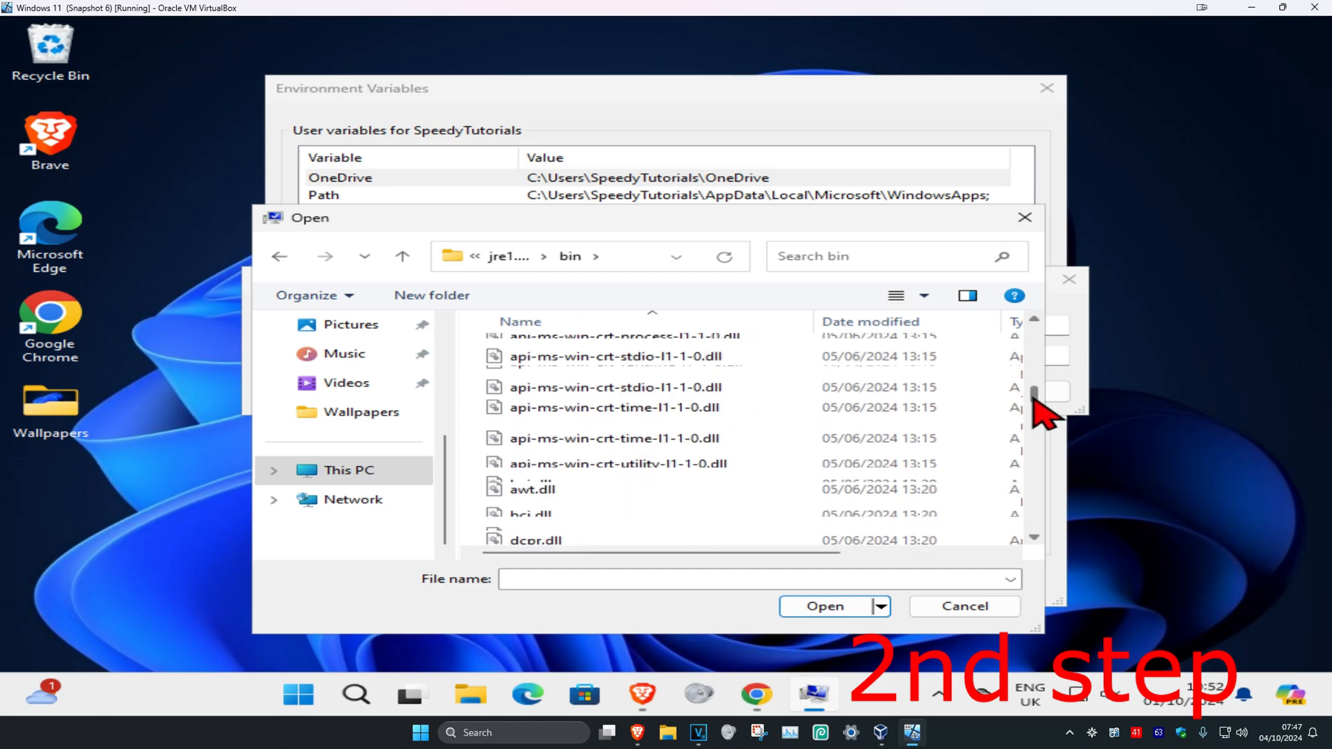
{"action": "scroll", "scroll_direction": "down", "scroll_amount": 3}
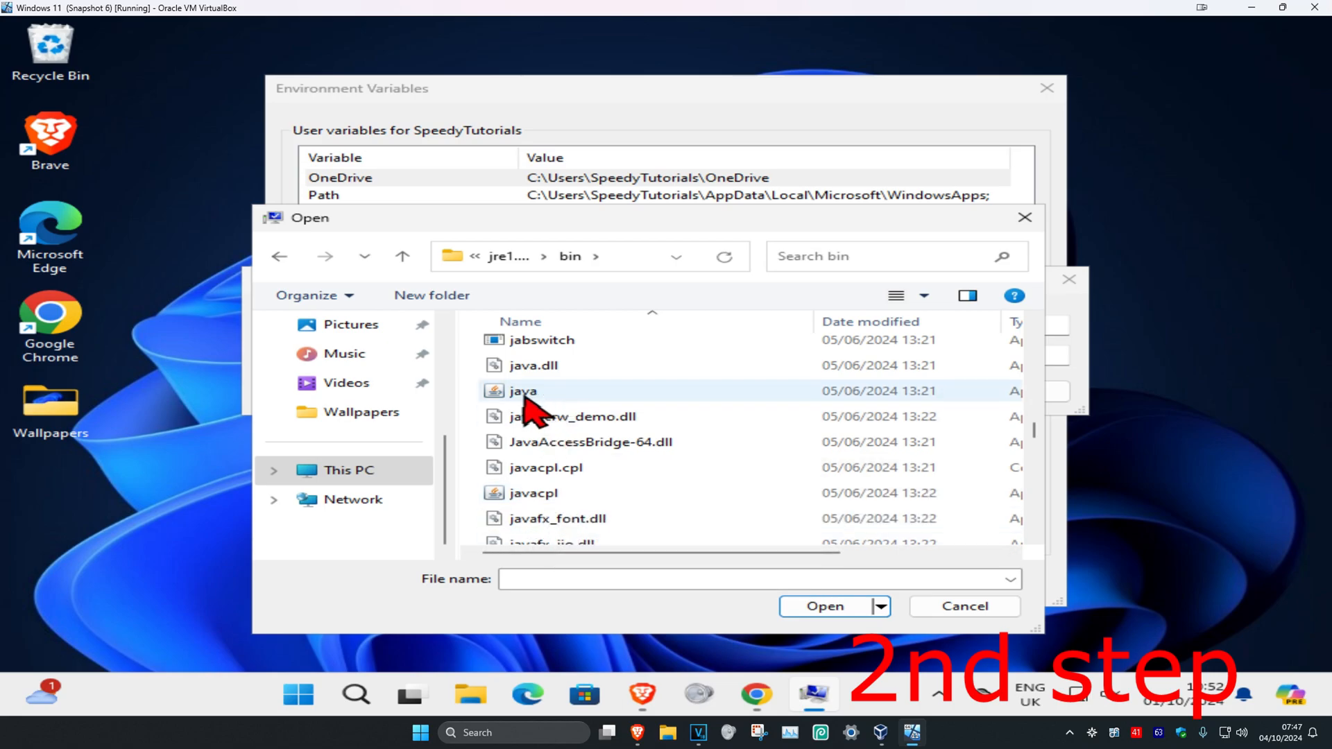
{"action": "left_click", "coordinate": [524, 391]}
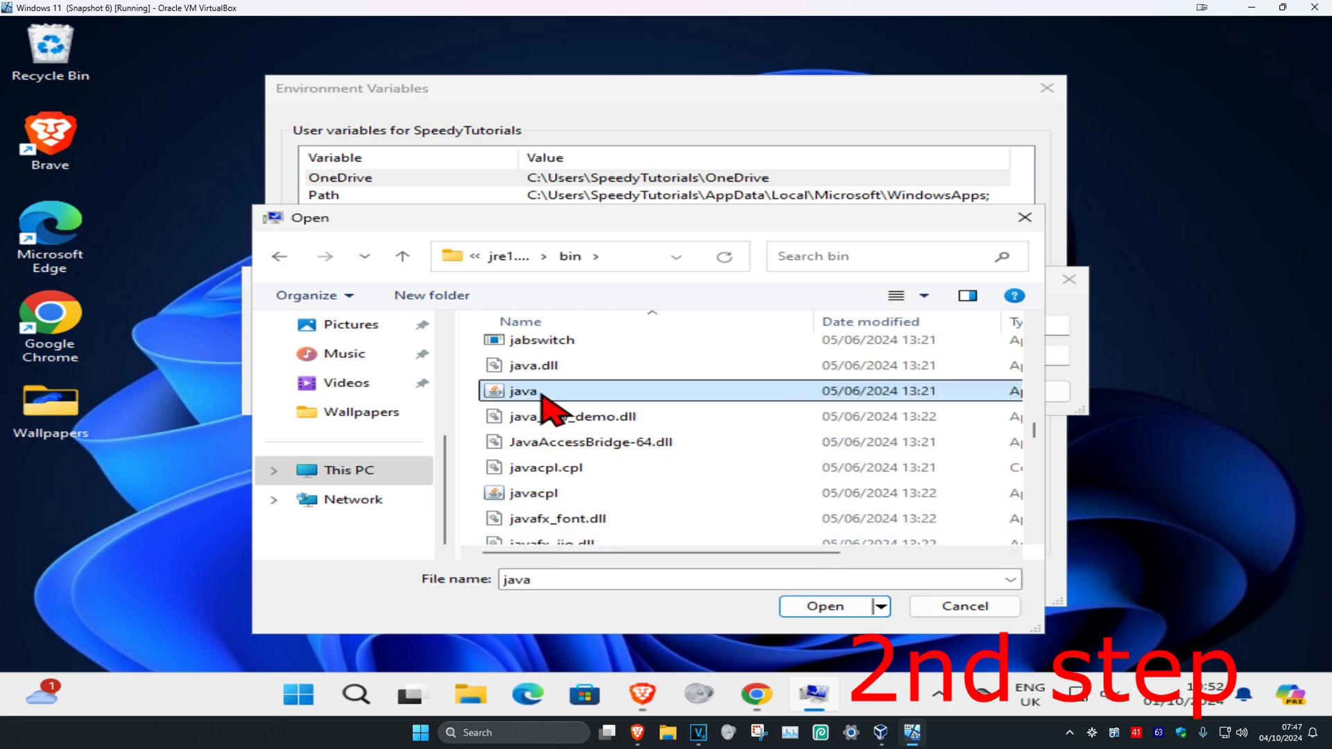
Step: Save the Java variable with the jre1.8.0_421 bin java.exe path and close System Properties
{"action": "left_click", "coordinate": [822, 606]}
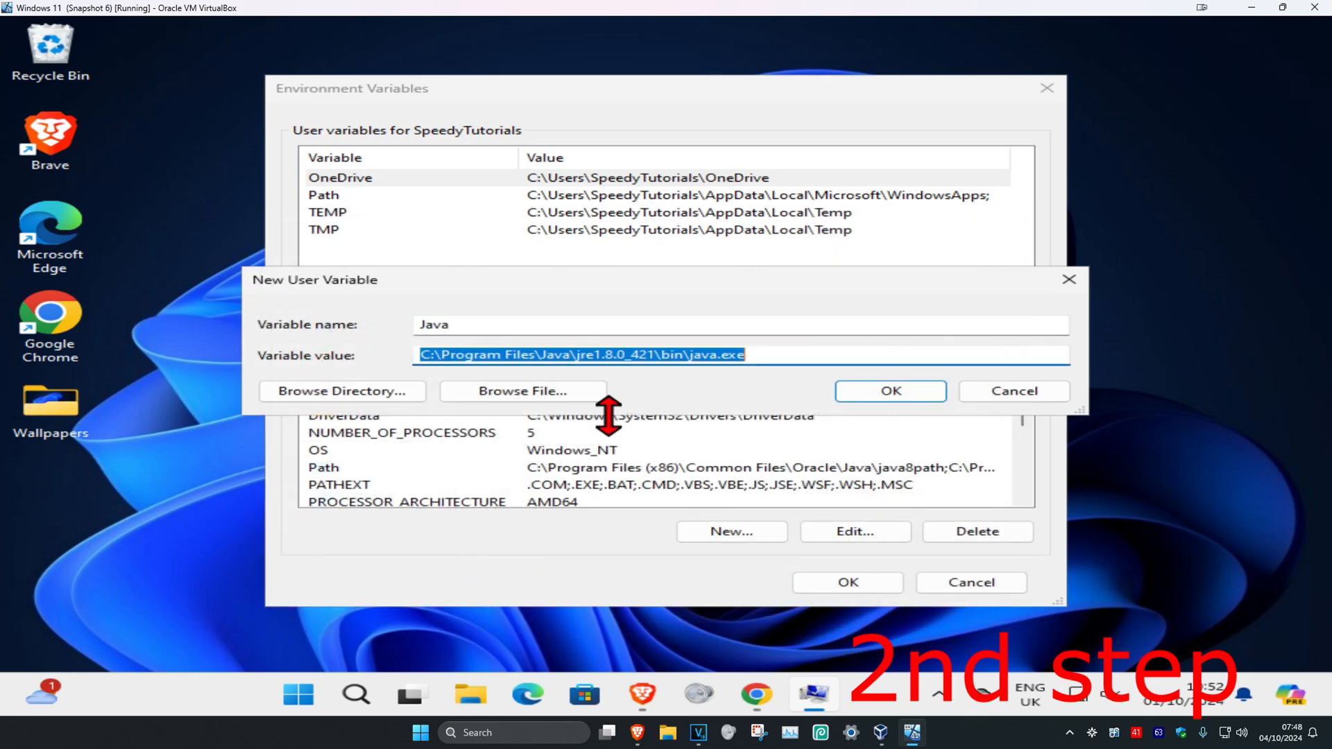
{"action": "left_click", "coordinate": [888, 391]}
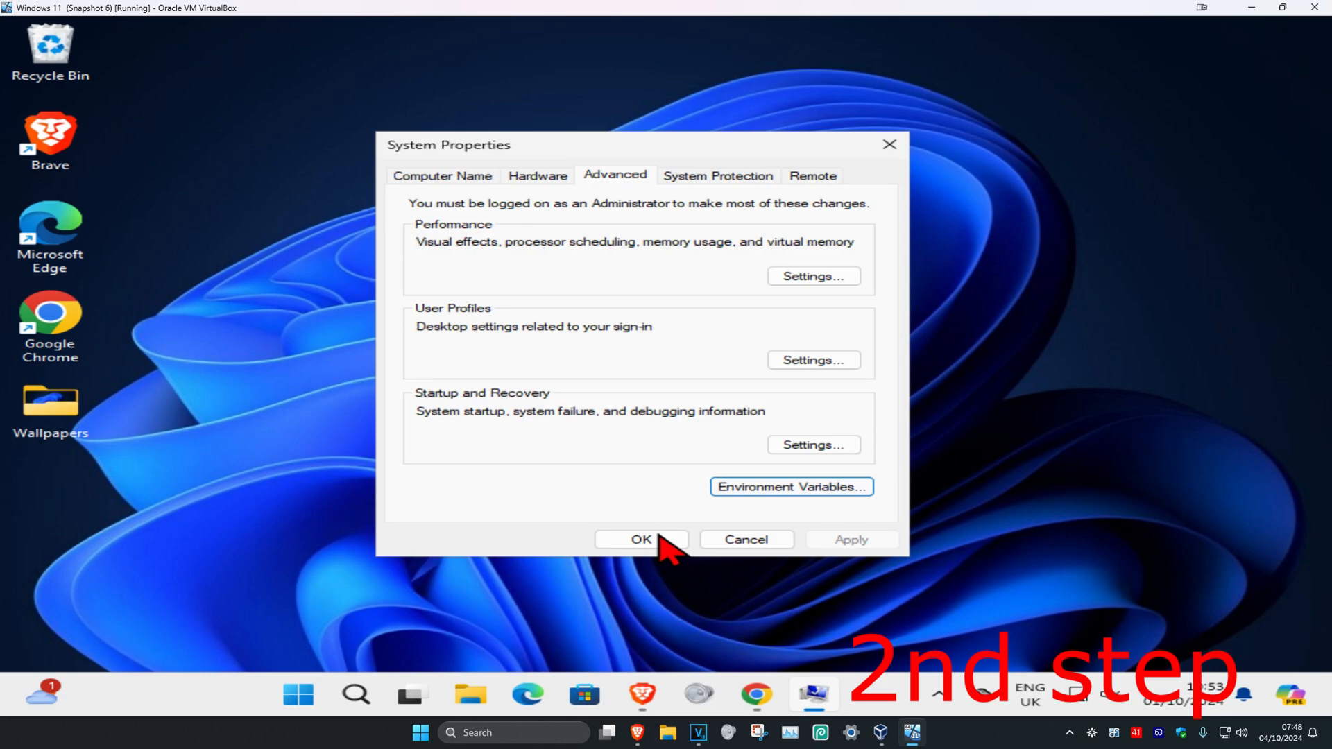
{"action": "left_click", "coordinate": [641, 540]}
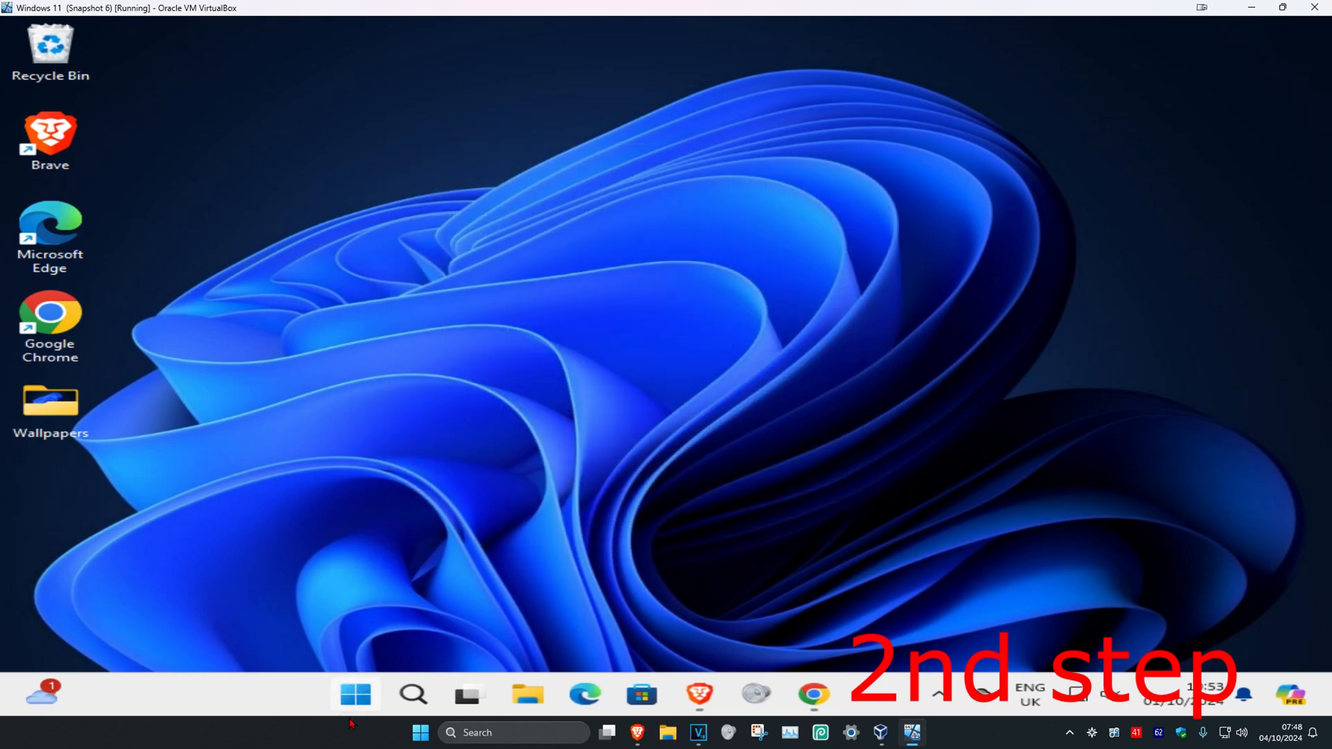